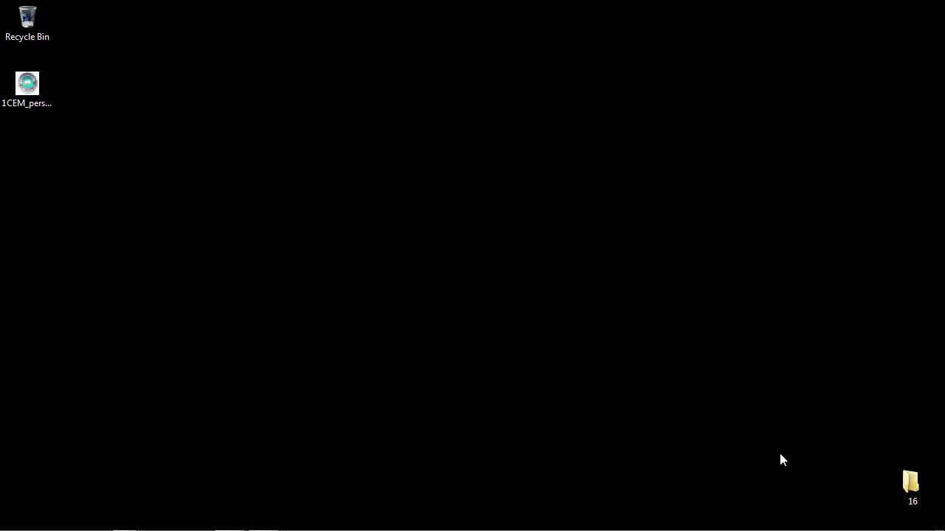
# Launch the 1-Click Email Marketing setup file, running it as administrator
pyautogui.click(27, 83)
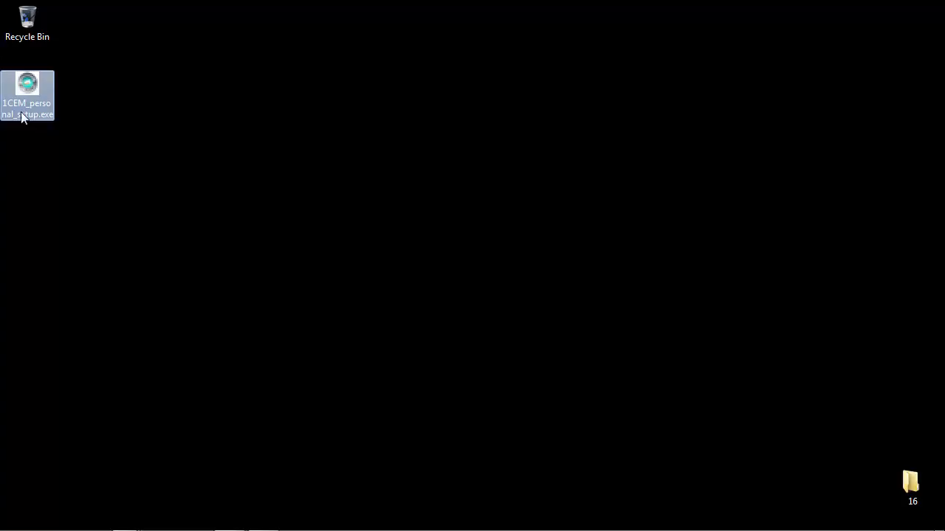
pyautogui.moveTo(45, 91)
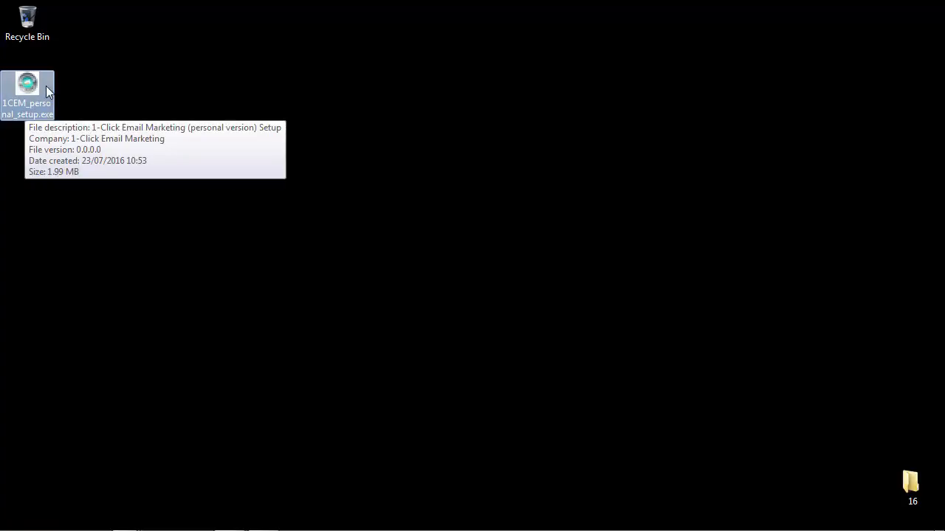
pyautogui.doubleClick(27, 89)
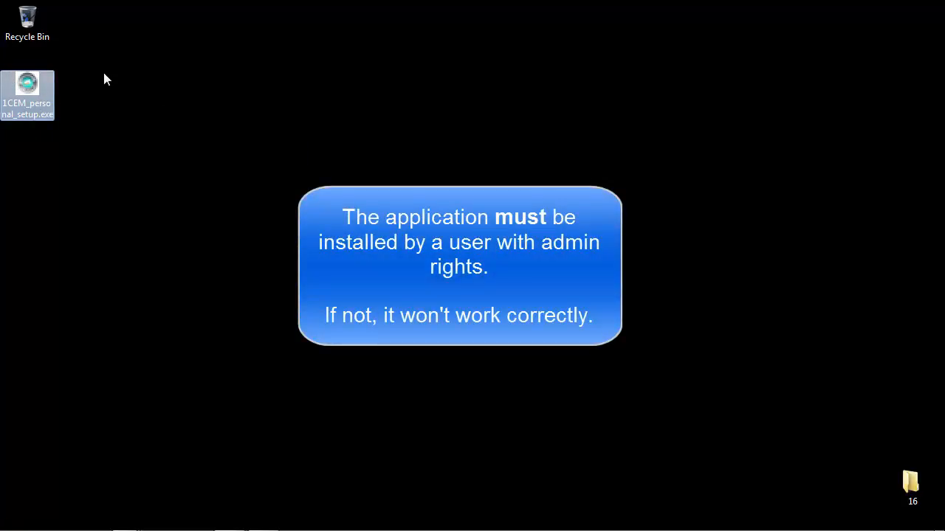
pyautogui.moveTo(101, 81)
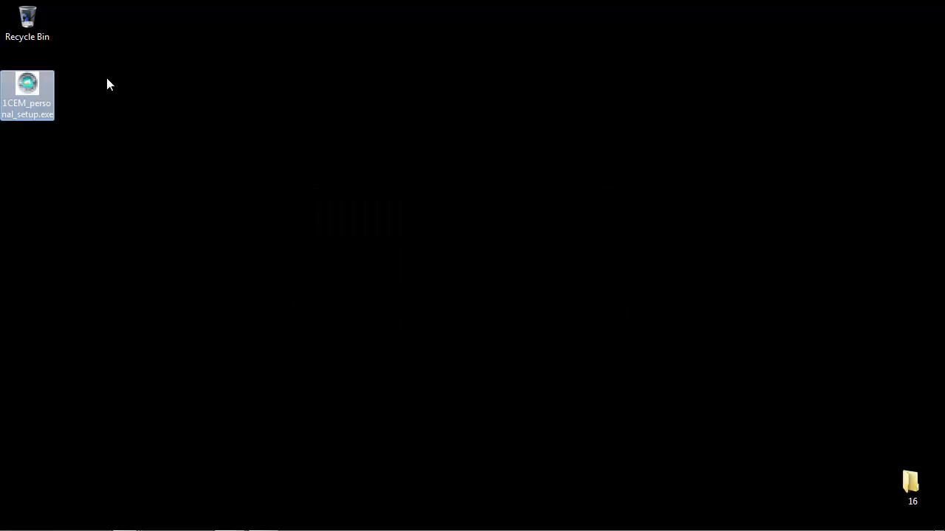
pyautogui.moveTo(103, 82)
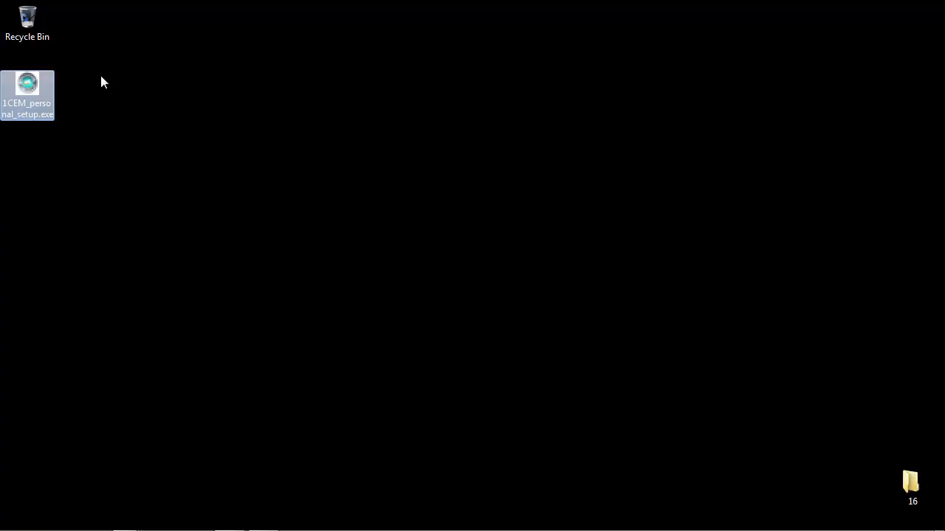
pyautogui.moveTo(100, 80)
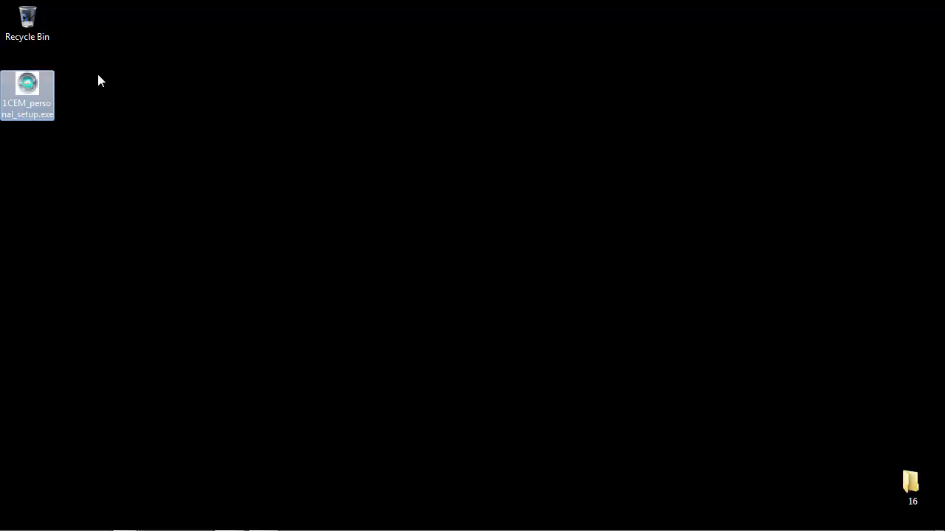
pyautogui.moveTo(94, 89)
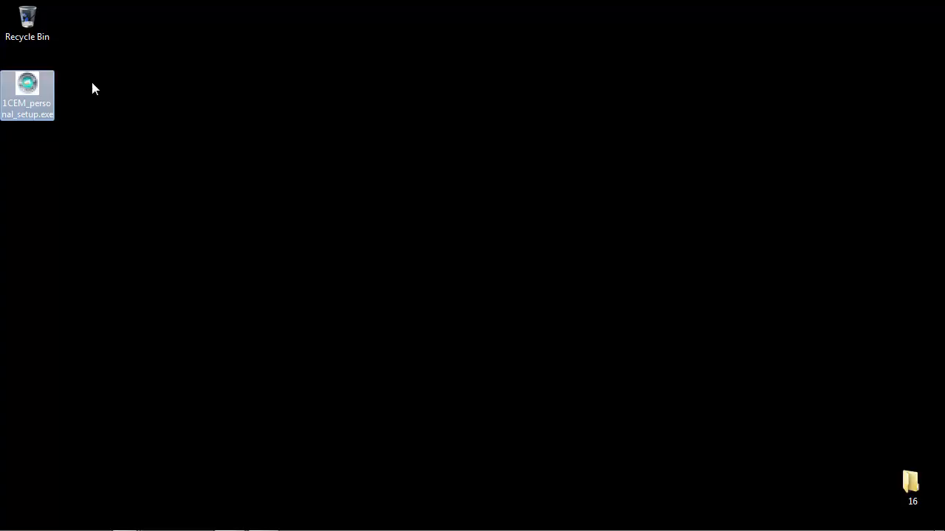
pyautogui.moveTo(125, 122)
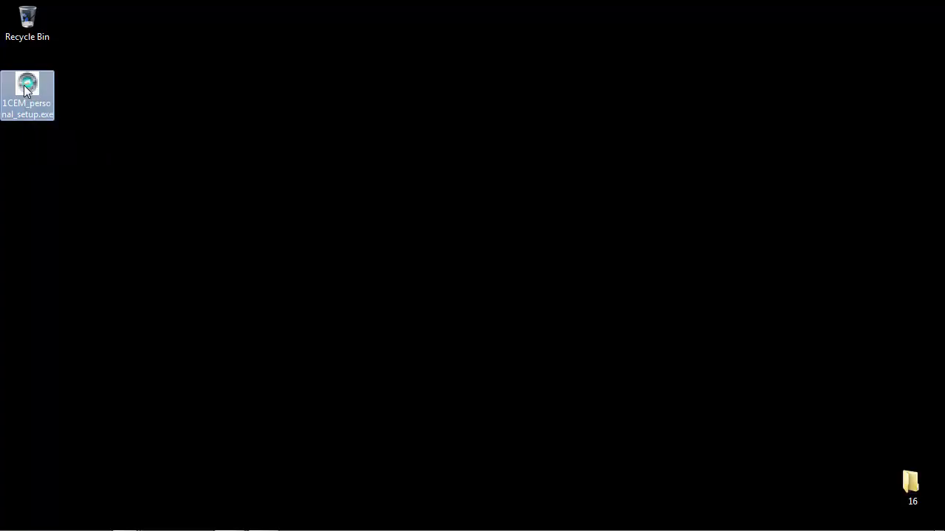
pyautogui.rightClick(27, 93)
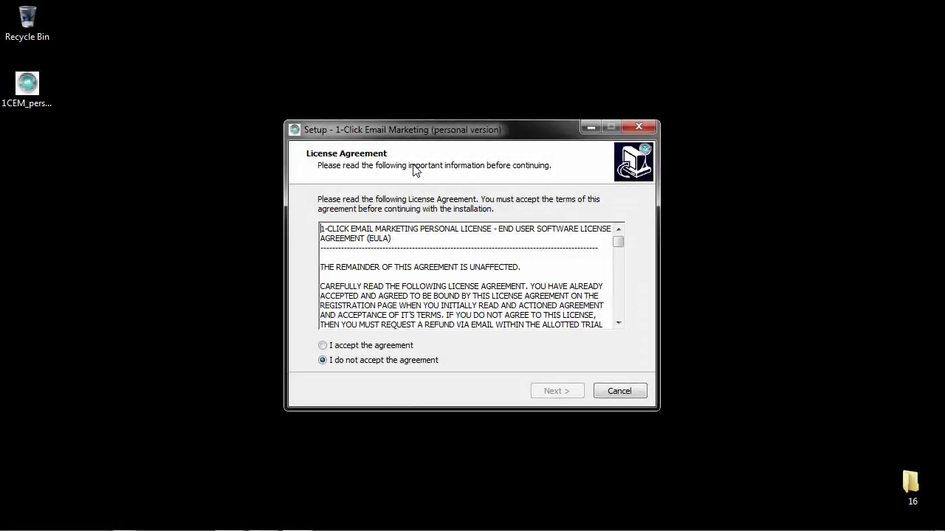
pyautogui.moveTo(435, 164)
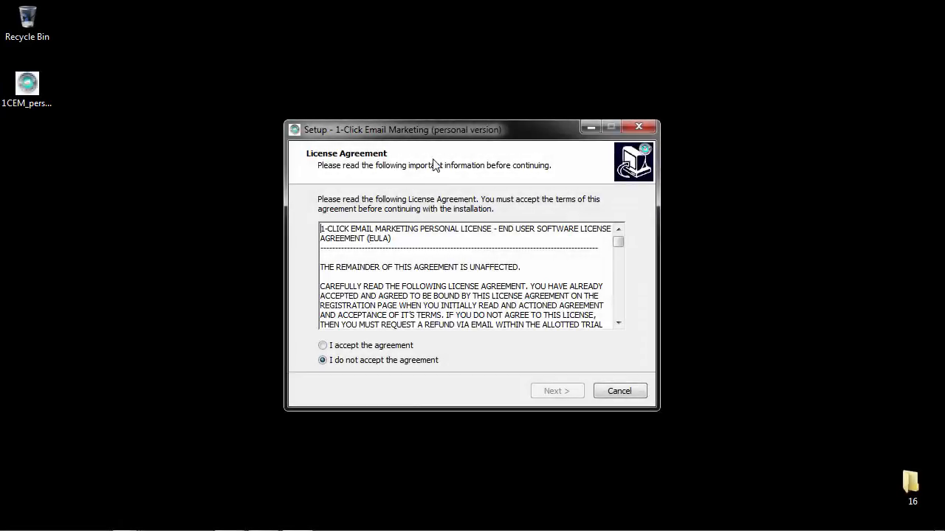
pyautogui.moveTo(403, 353)
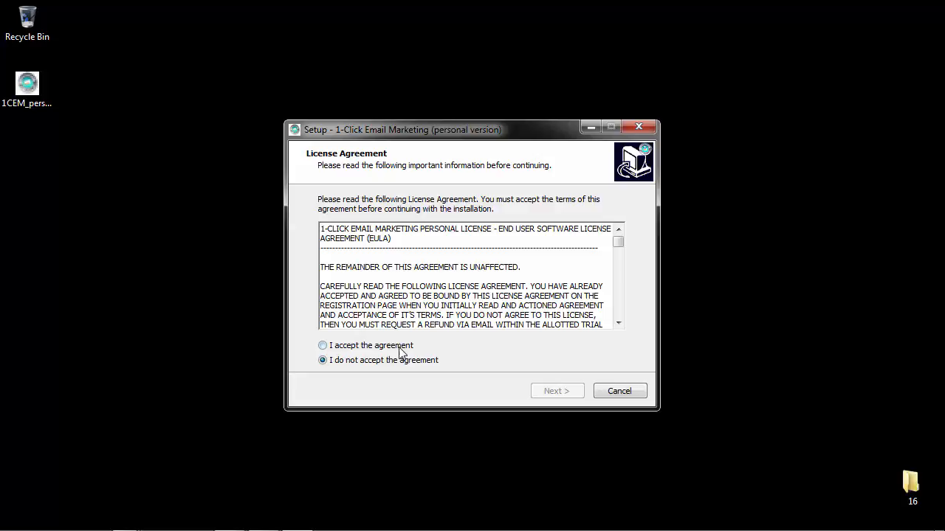
# Accept the licence agreement and advance past the information pages to Completing
pyautogui.click(323, 346)
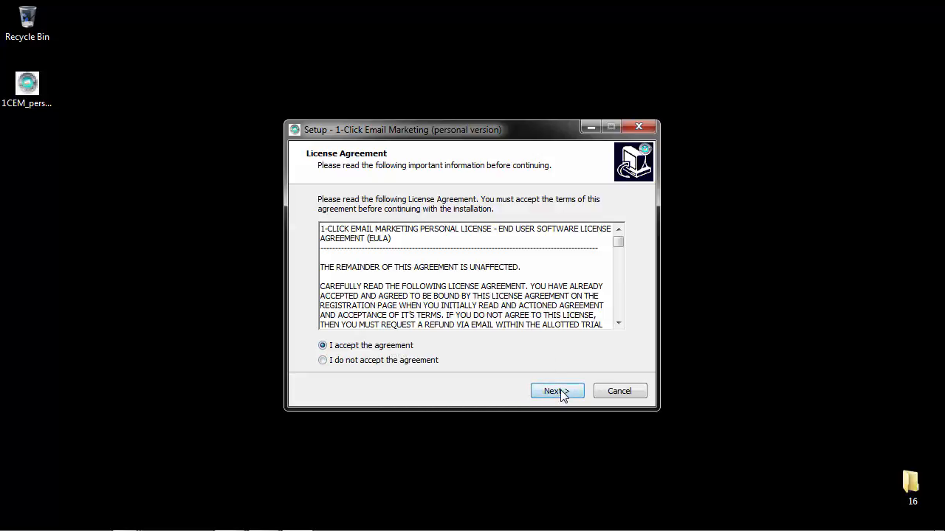
pyautogui.click(556, 391)
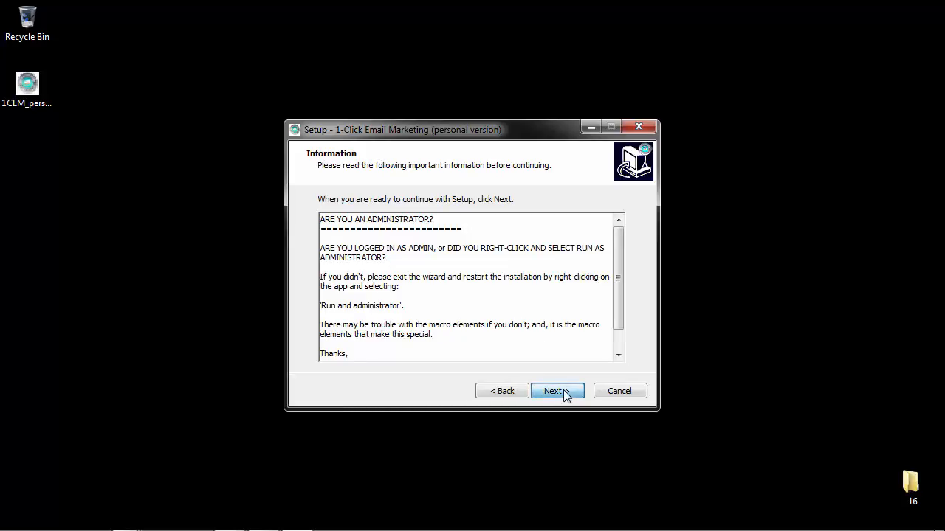
pyautogui.click(558, 392)
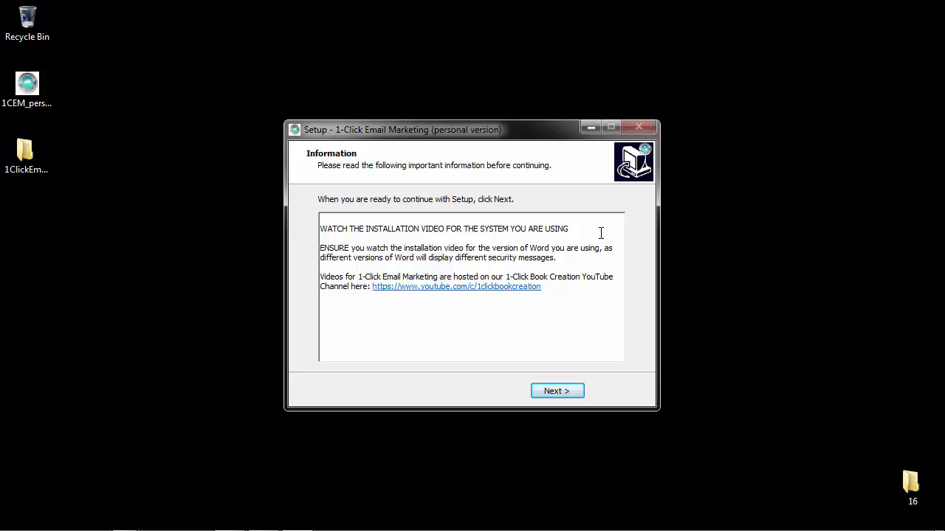
pyautogui.moveTo(538, 350)
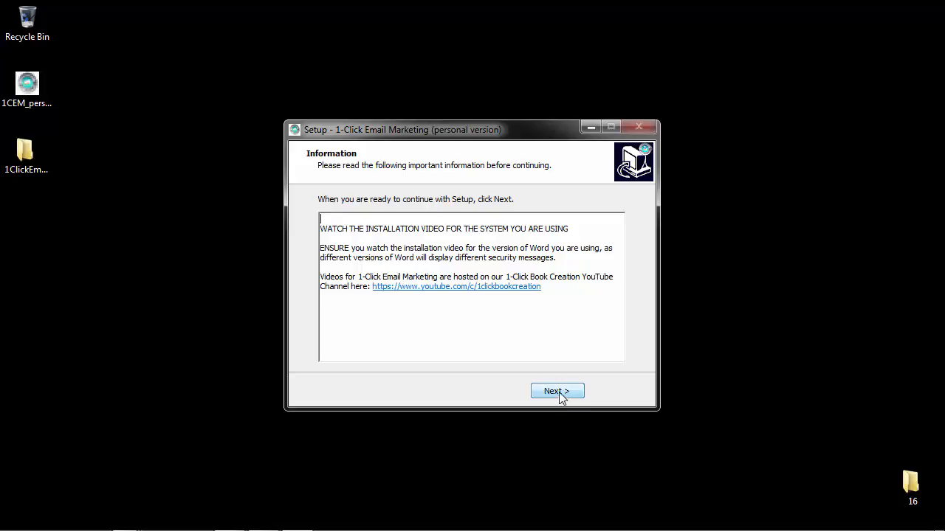
pyautogui.click(557, 391)
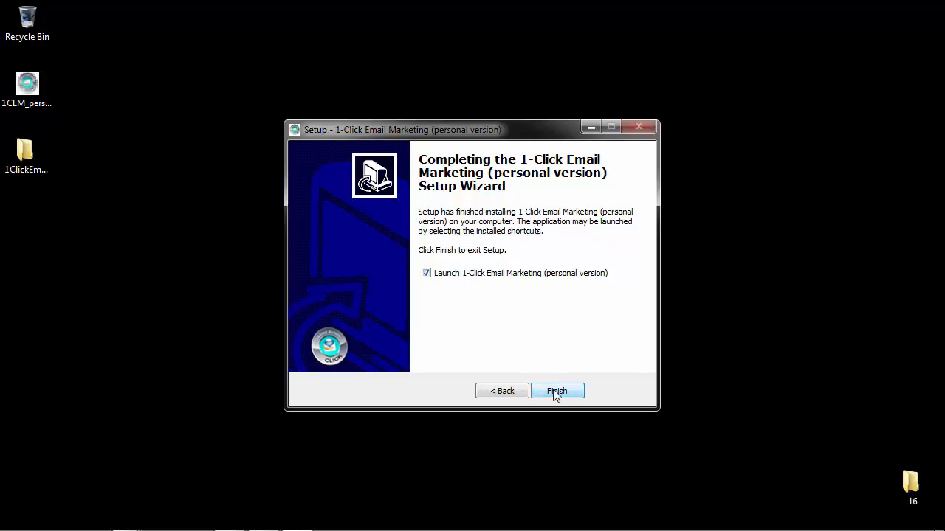
# Finish the setup wizard and open the new 1ClickEmail desktop folder
pyautogui.click(557, 391)
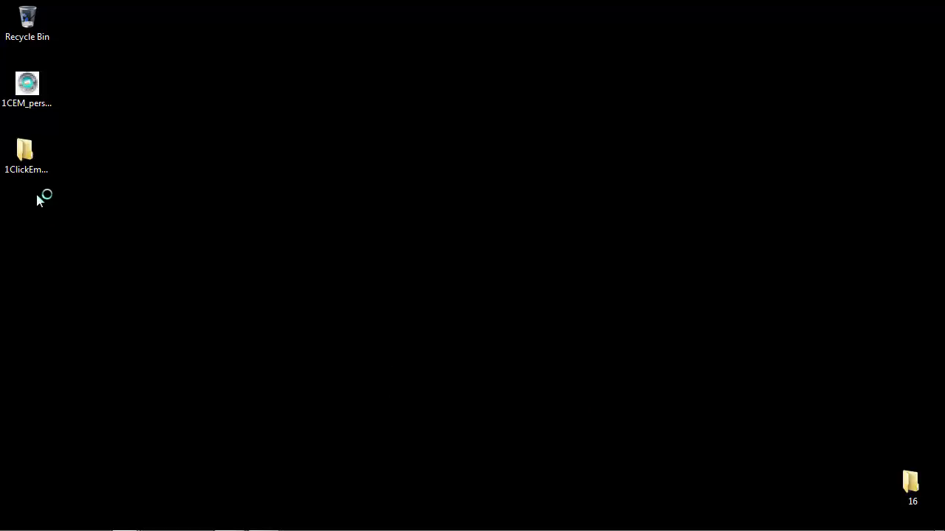
pyautogui.click(28, 151)
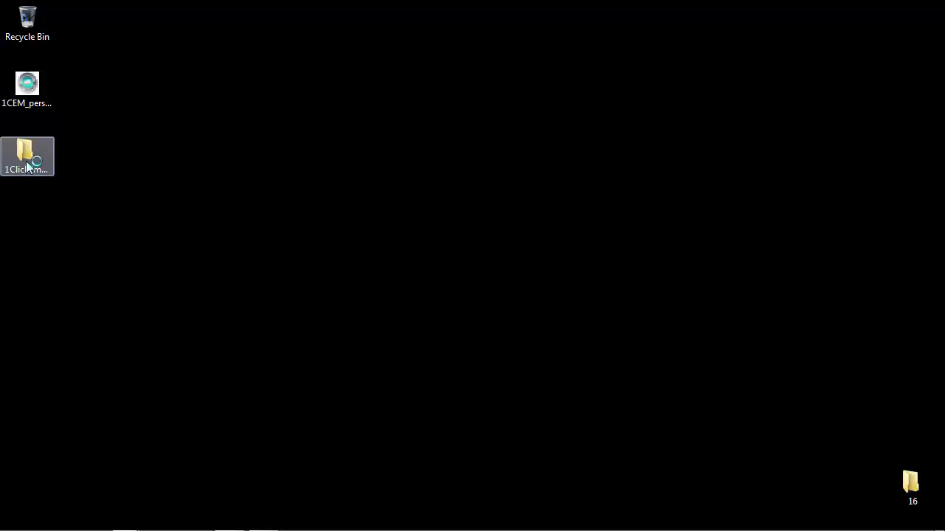
pyautogui.doubleClick(28, 156)
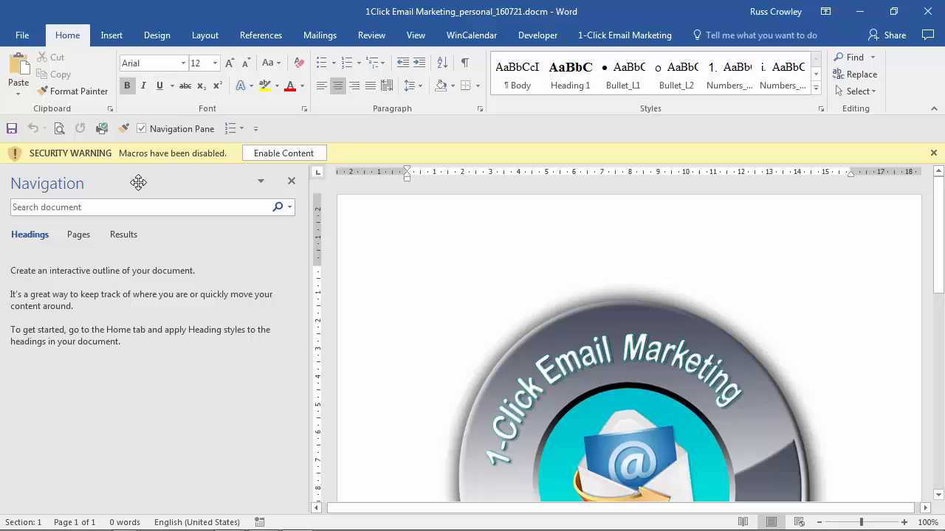
pyautogui.moveTo(857, 321)
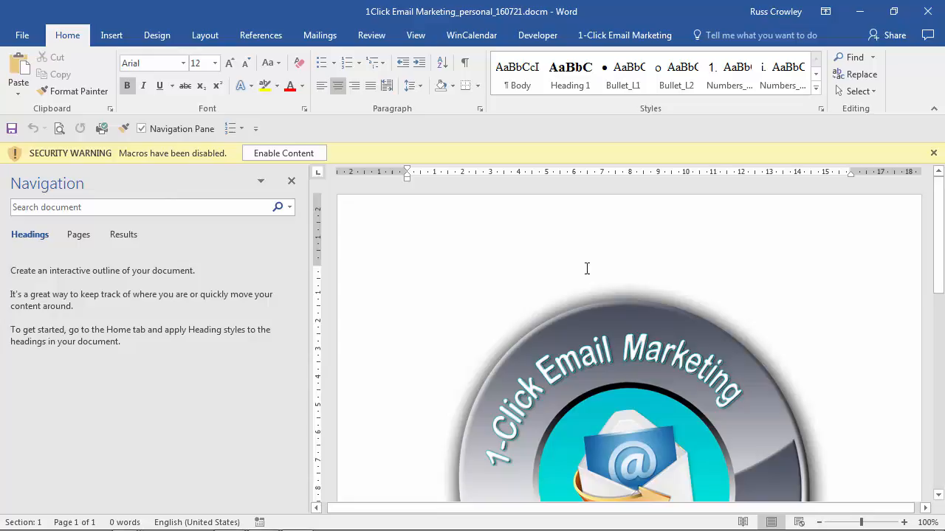
# Follow the 'Macros have been disabled' warning link to the File > Info page
pyautogui.scroll(-3)
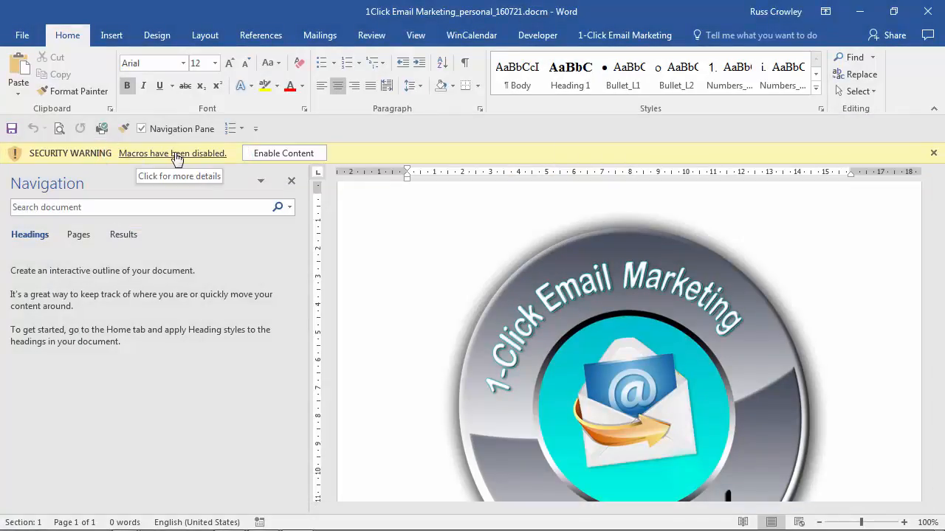
pyautogui.moveTo(177, 164)
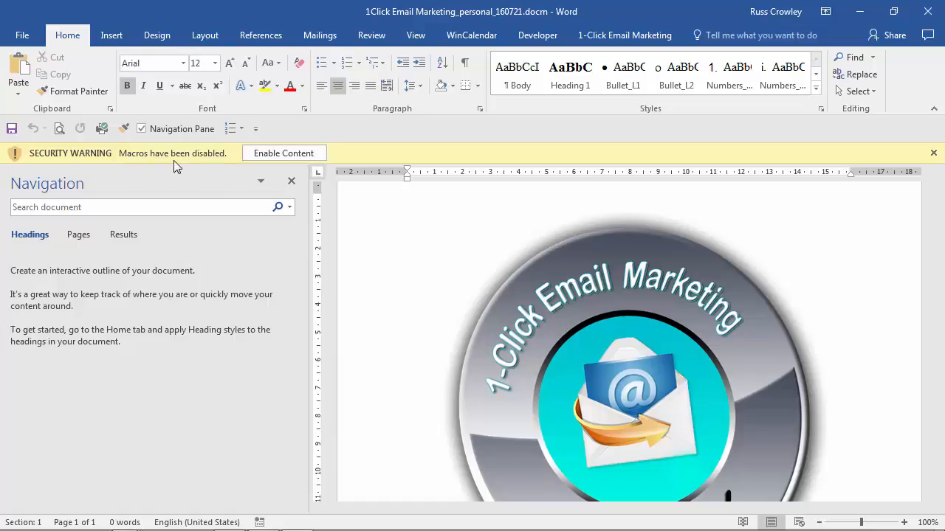
pyautogui.moveTo(173, 153)
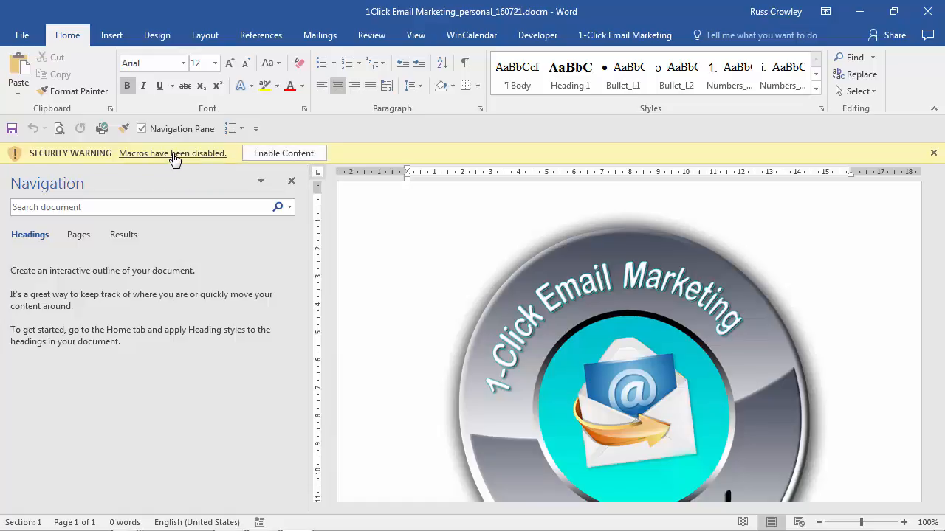
pyautogui.click(22, 34)
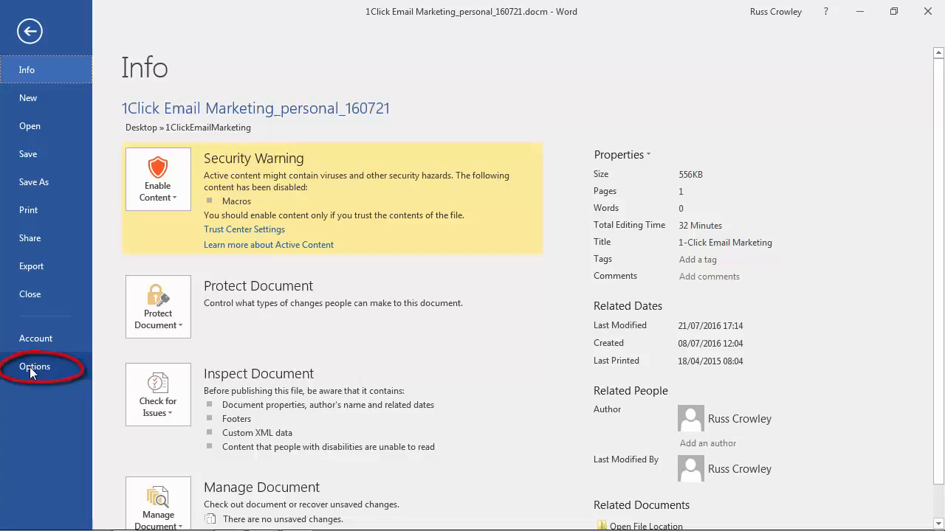
# In Trust Center Macro Settings, select 'Disable all macros except digitally signed macros'
pyautogui.click(34, 367)
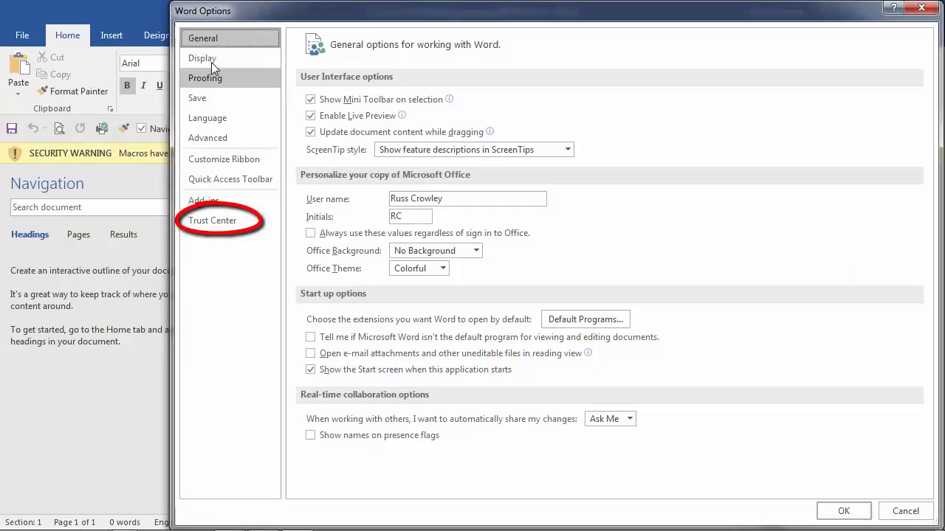
pyautogui.click(212, 220)
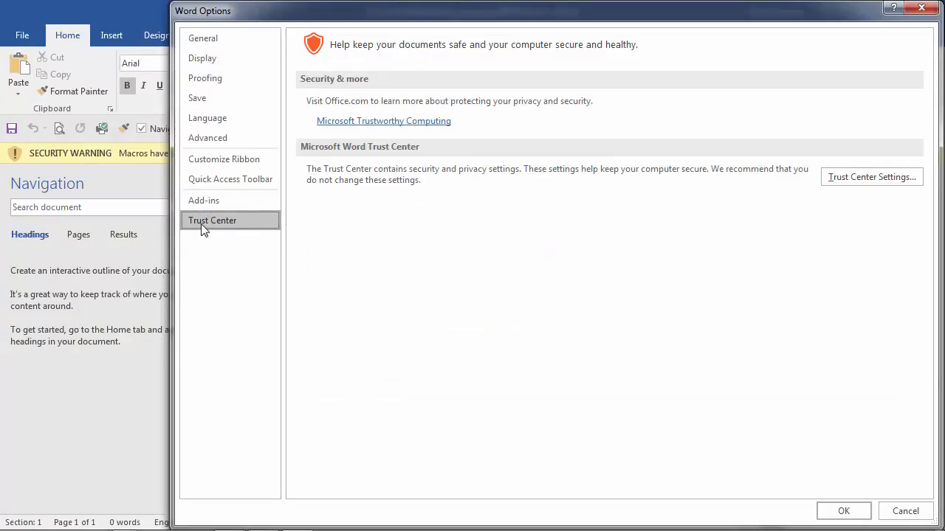
pyautogui.moveTo(871, 177)
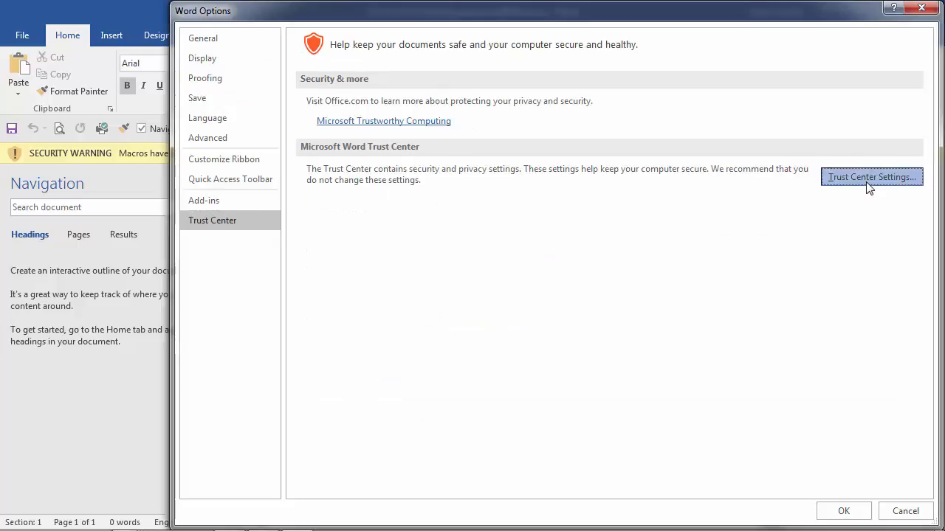
pyautogui.click(871, 177)
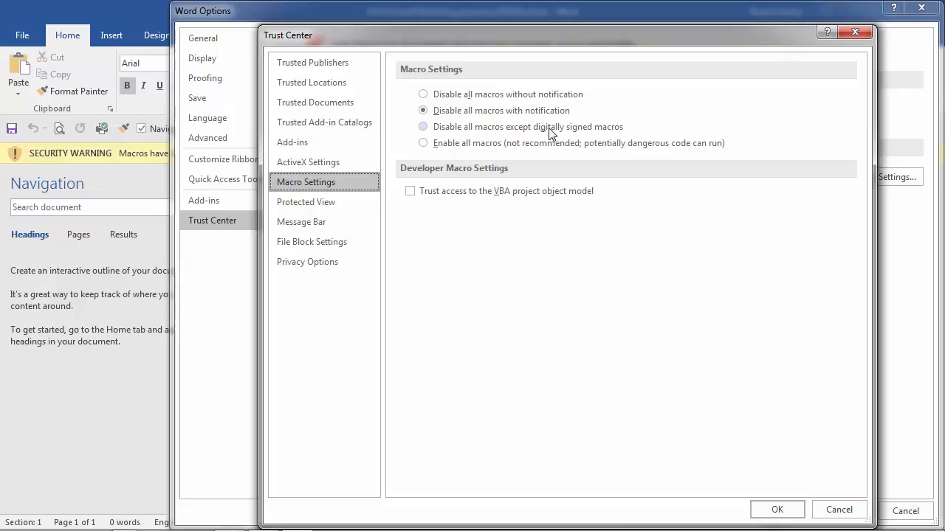
pyautogui.click(423, 126)
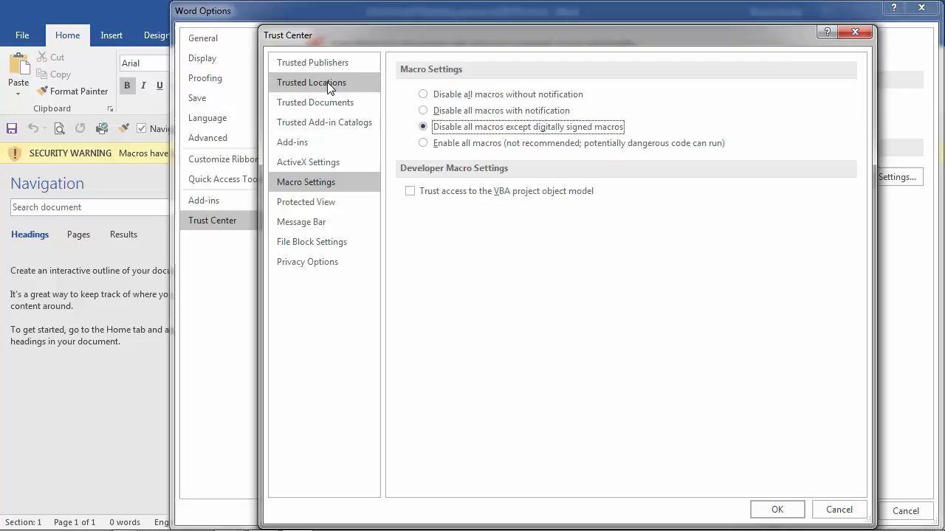
# Trust Desktop\1ClickEmailMarketing with subfolders, then confirm and close all settings dialogs
pyautogui.click(311, 82)
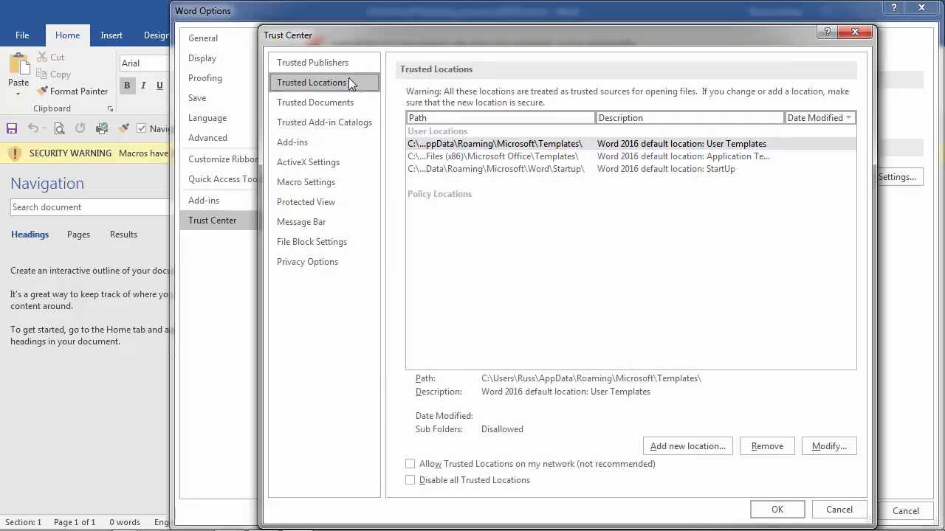
pyautogui.moveTo(477, 179)
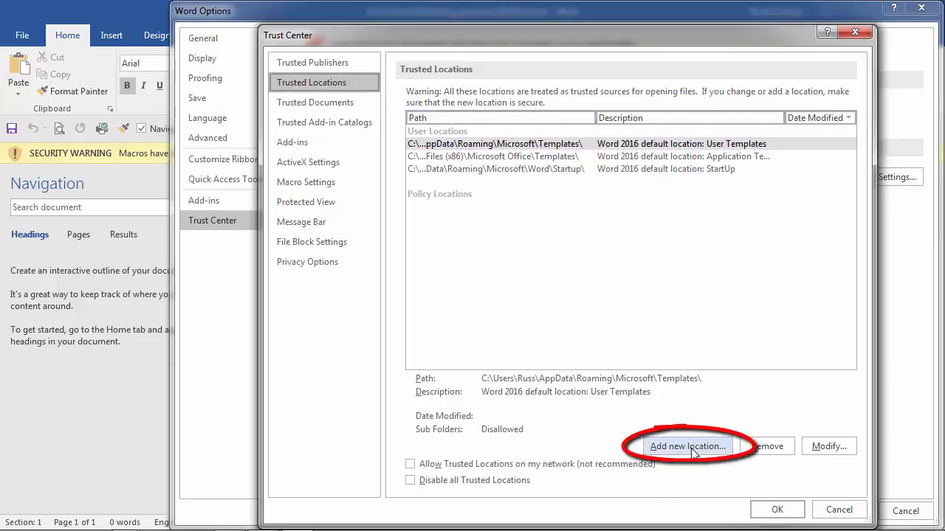
pyautogui.click(688, 446)
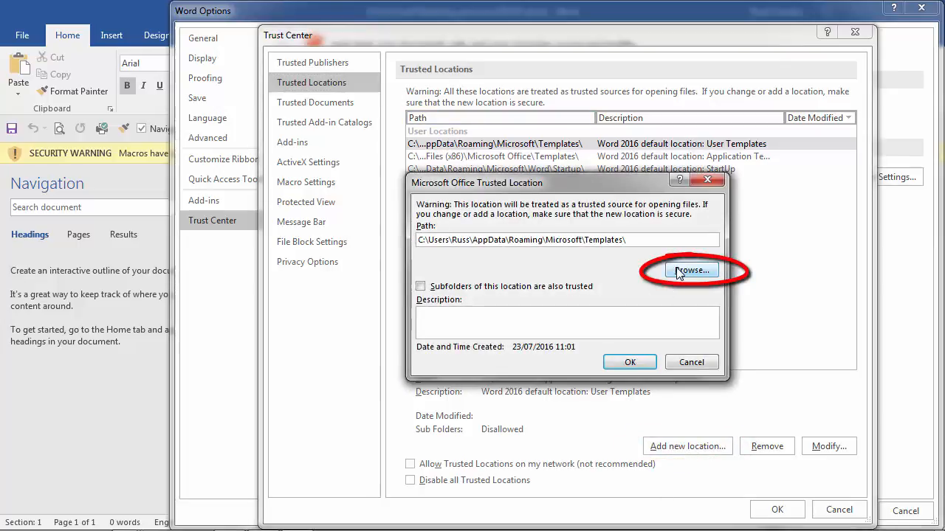
pyautogui.click(691, 270)
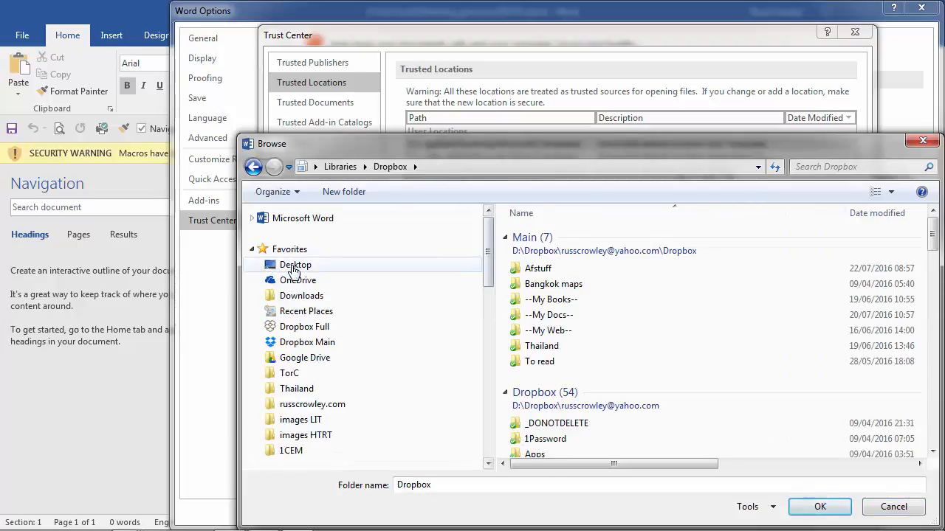
pyautogui.click(295, 265)
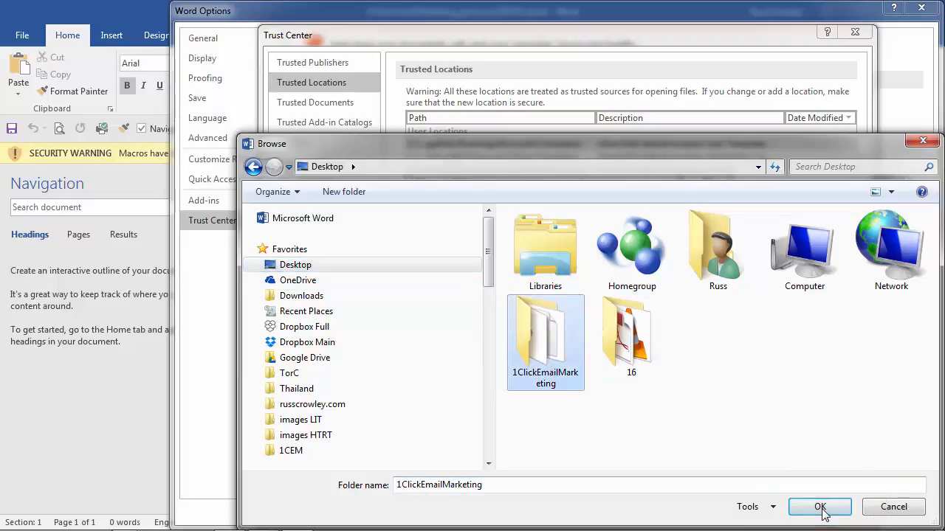
pyautogui.click(819, 508)
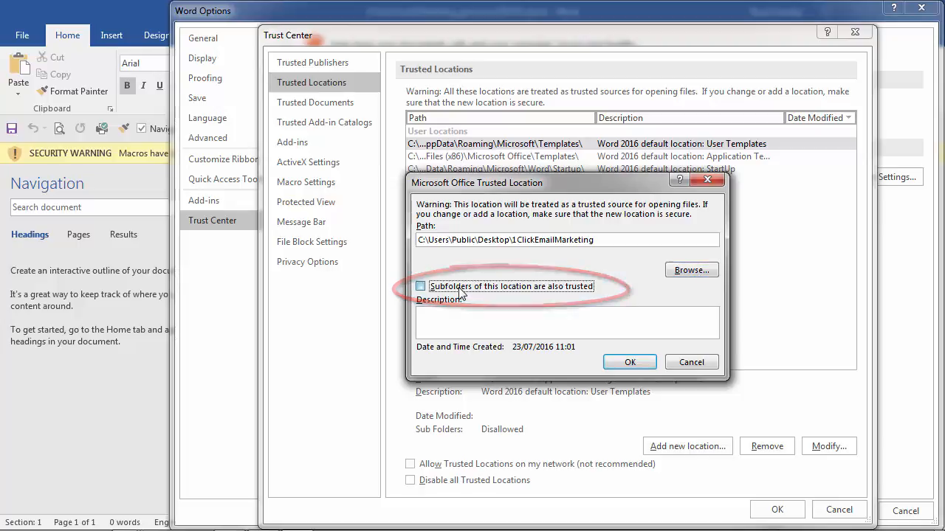
pyautogui.click(420, 287)
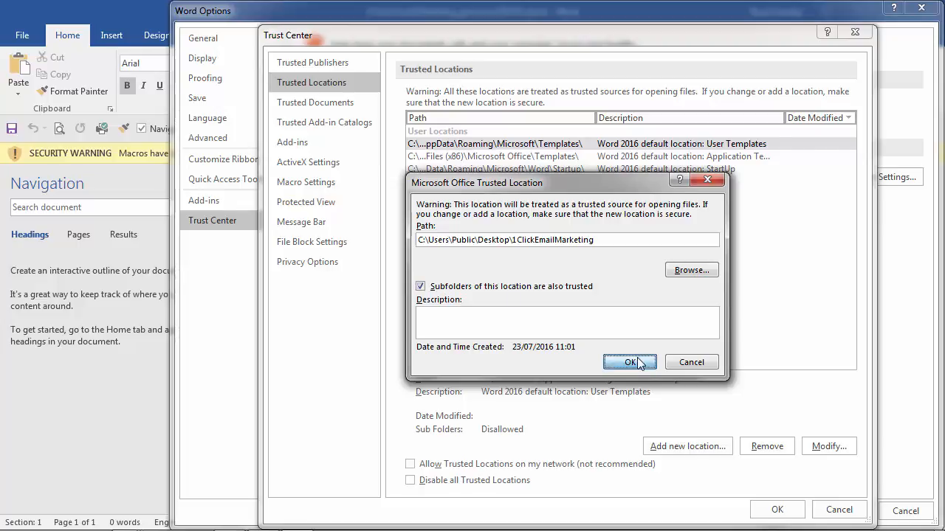
pyautogui.click(630, 362)
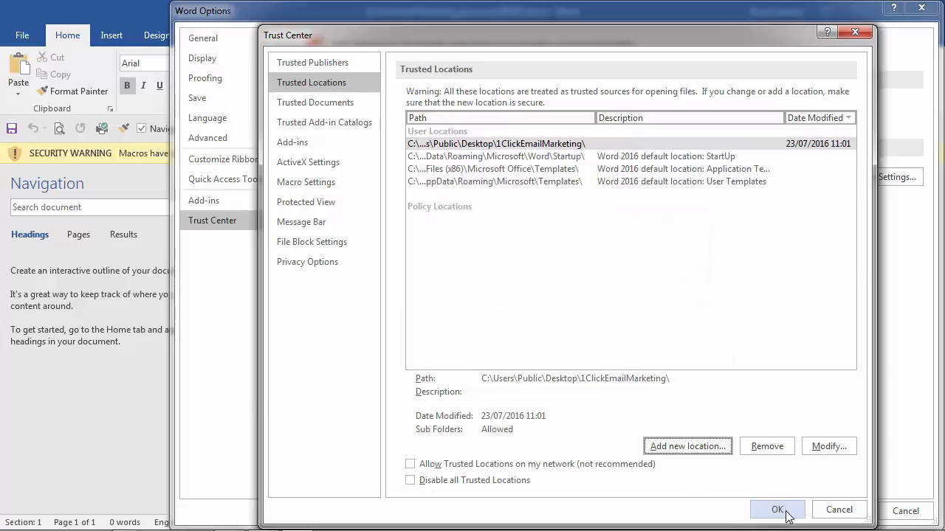
pyautogui.click(777, 510)
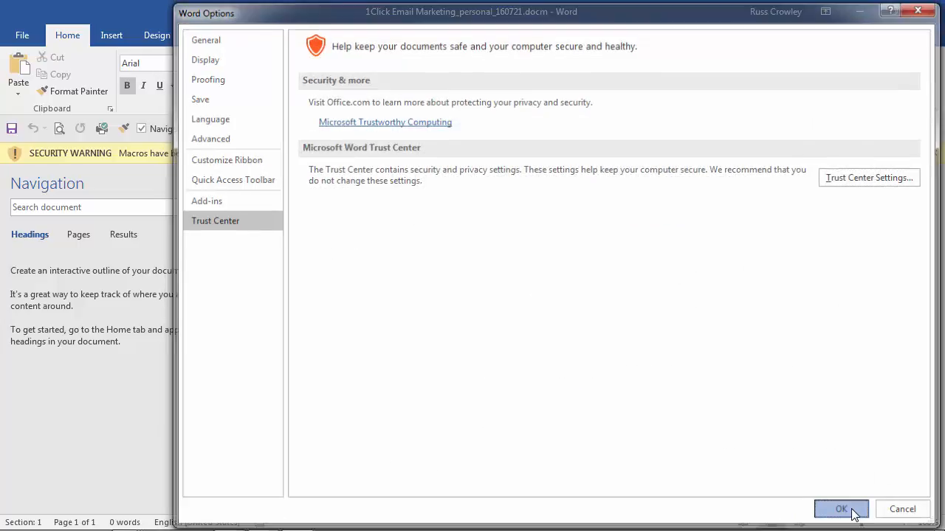
pyautogui.click(841, 510)
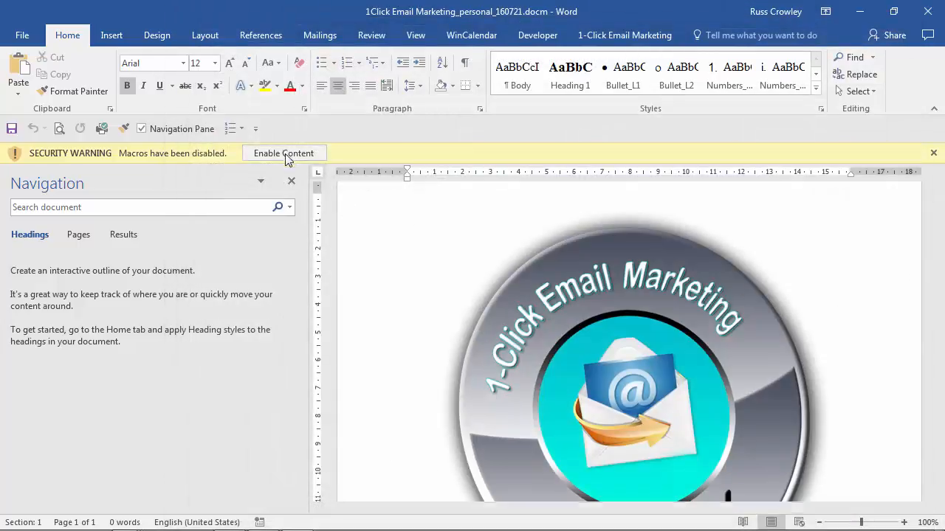
# Enable the document's content and start editing the sequence title in the form
pyautogui.click(283, 153)
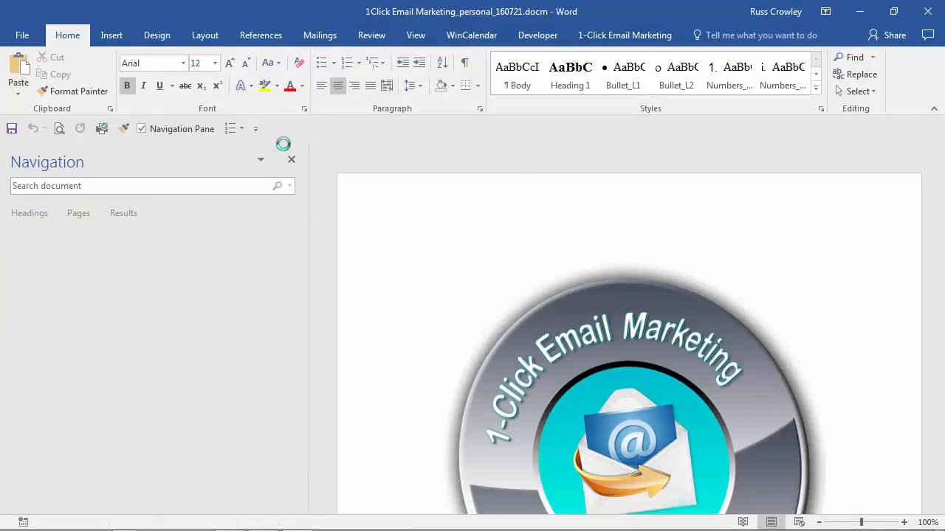
pyautogui.click(625, 35)
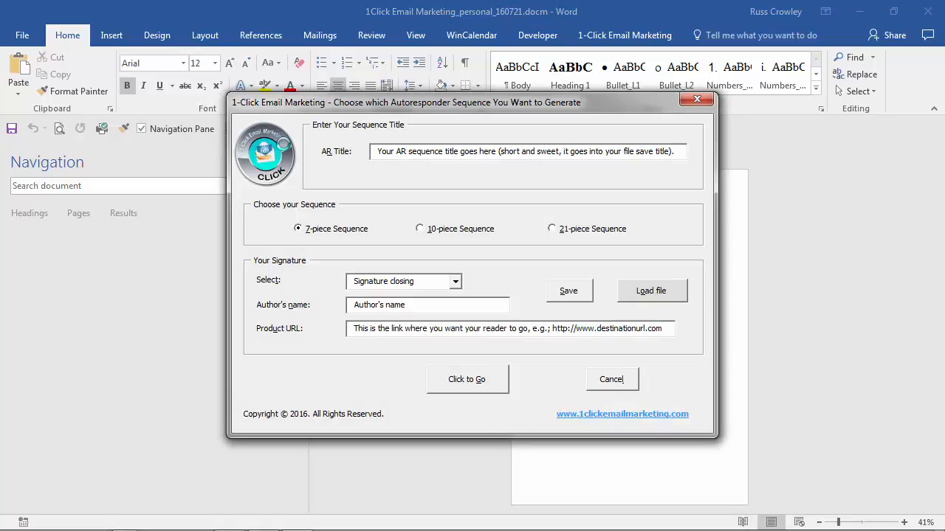
pyautogui.click(525, 151)
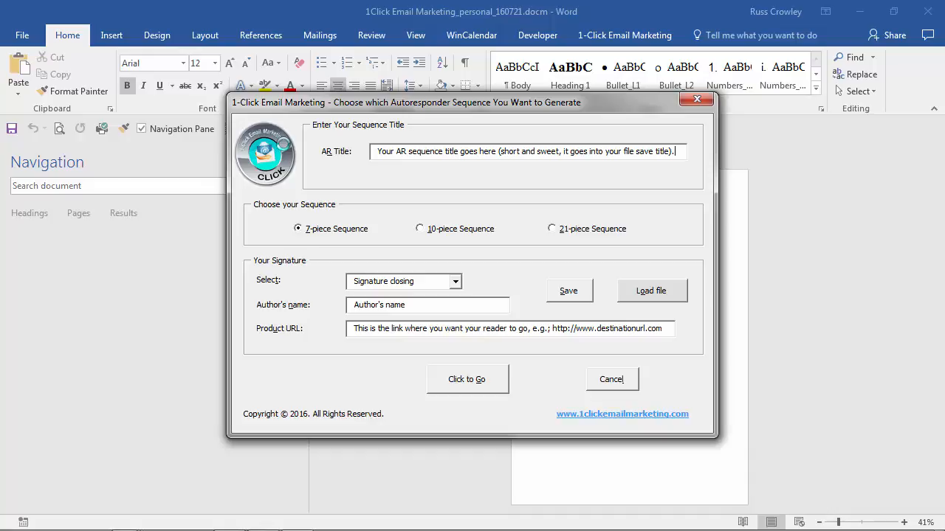